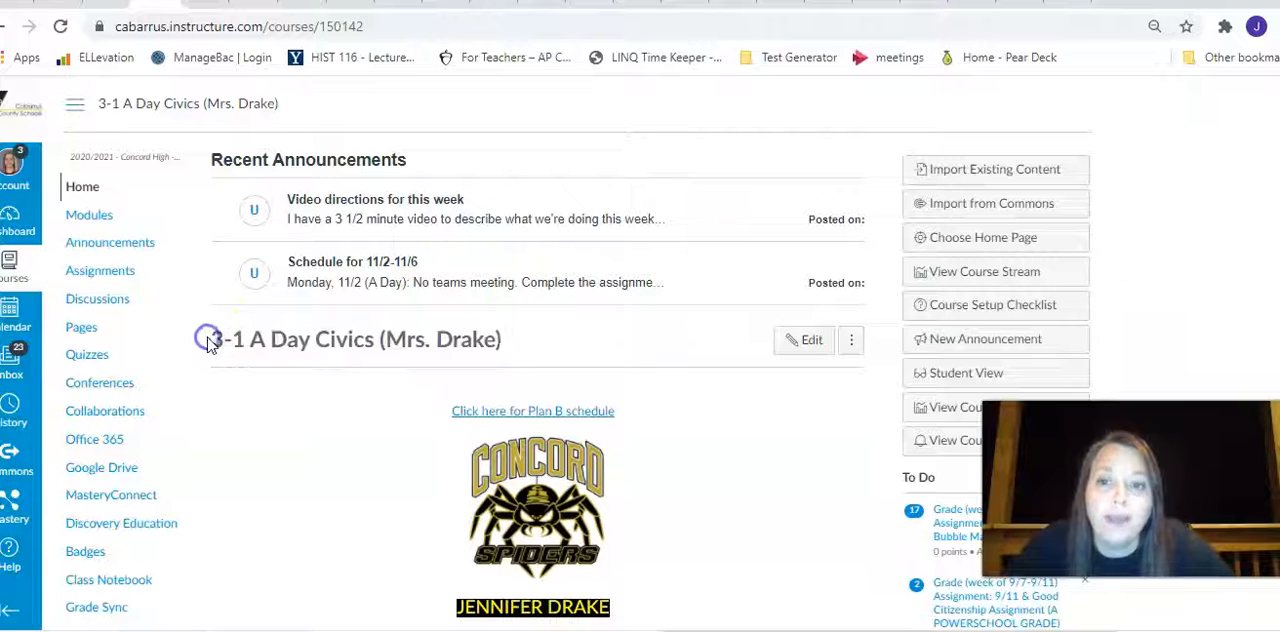
{"action": "mouse_move", "coordinate": [375, 199]}
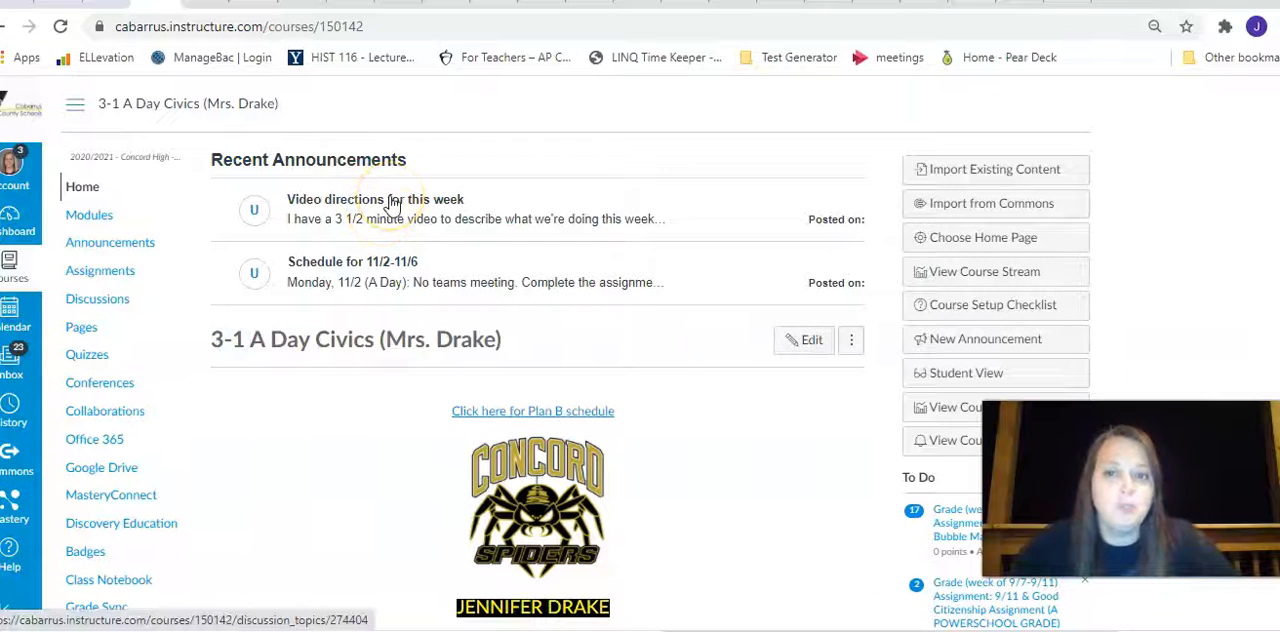
Step: View the video directions announcement, then highlight Monday's no-teams-meeting note and Tuesday's entry in the 11/2-11/6 schedule
{"action": "left_click", "coordinate": [375, 199]}
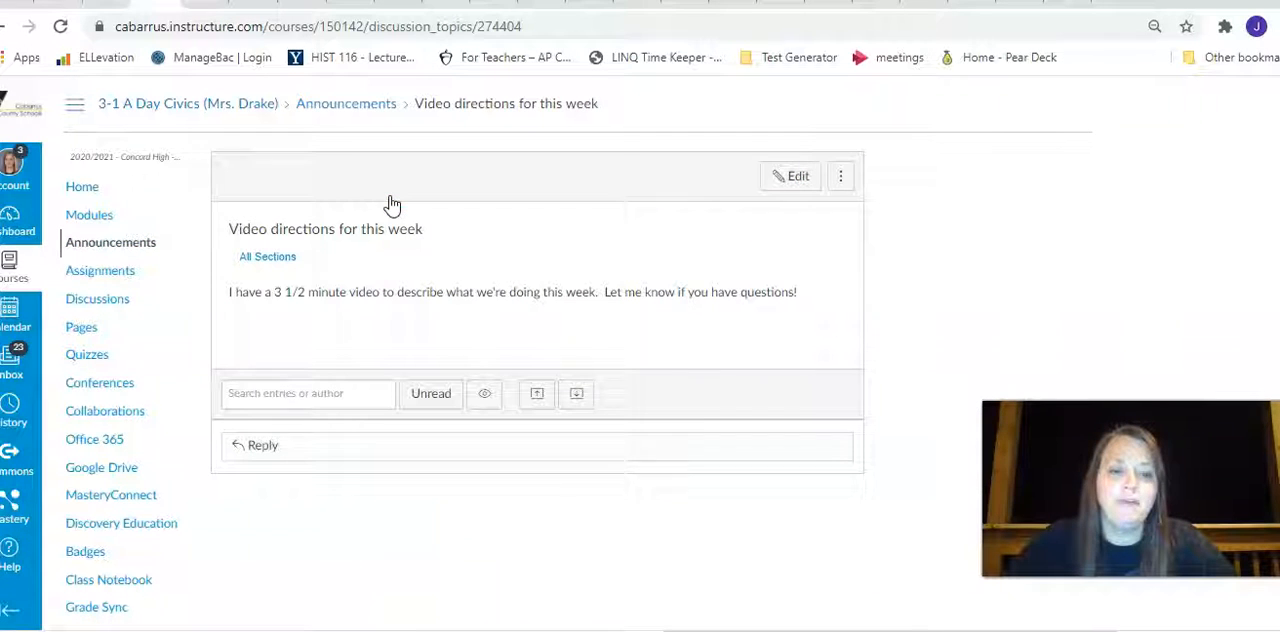
{"action": "mouse_move", "coordinate": [330, 252]}
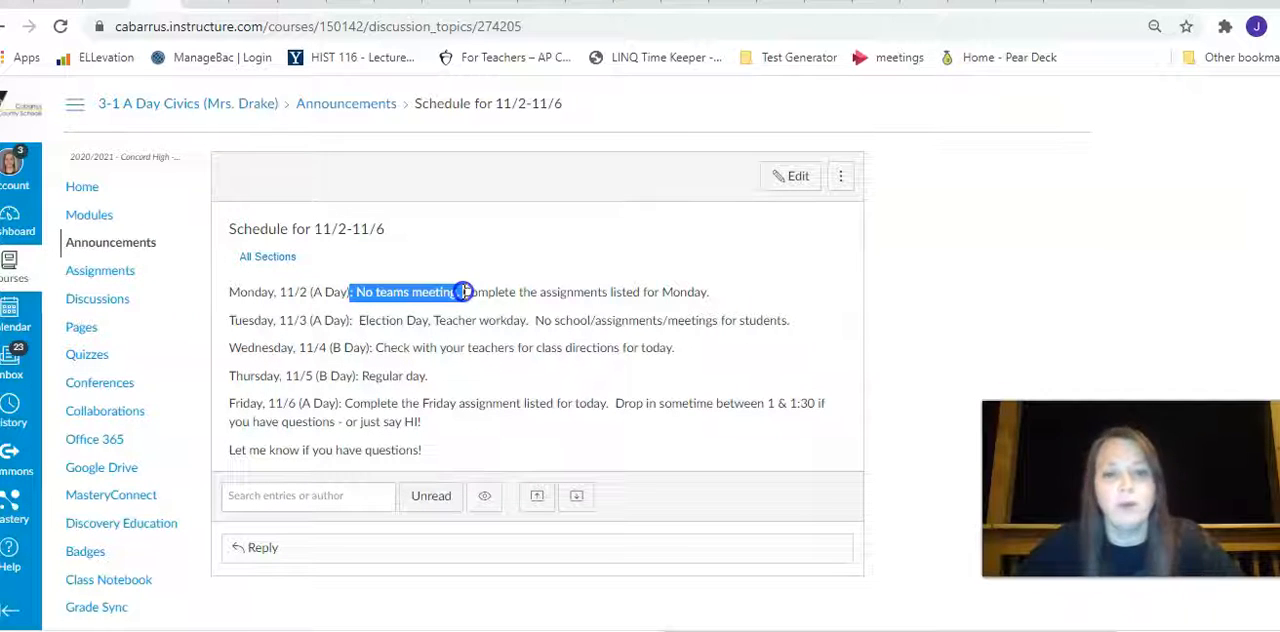
{"action": "left_click_drag", "start_coordinate": [463, 291], "coordinate": [700, 291]}
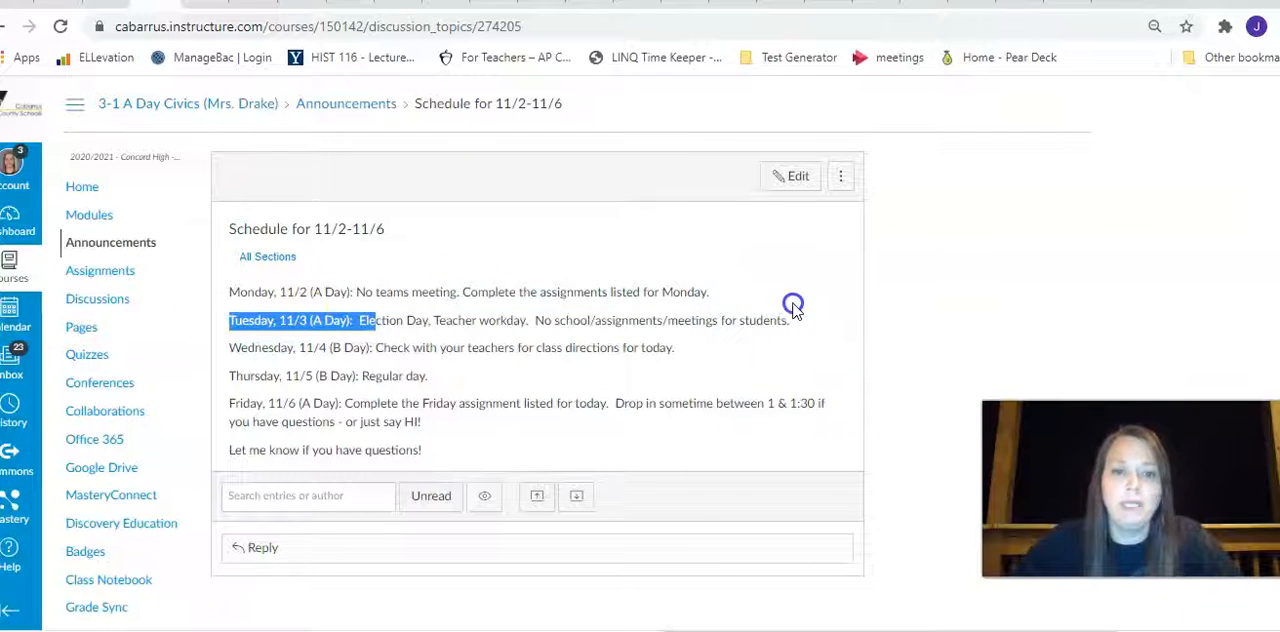
{"action": "left_click_drag", "start_coordinate": [375, 320], "coordinate": [790, 320]}
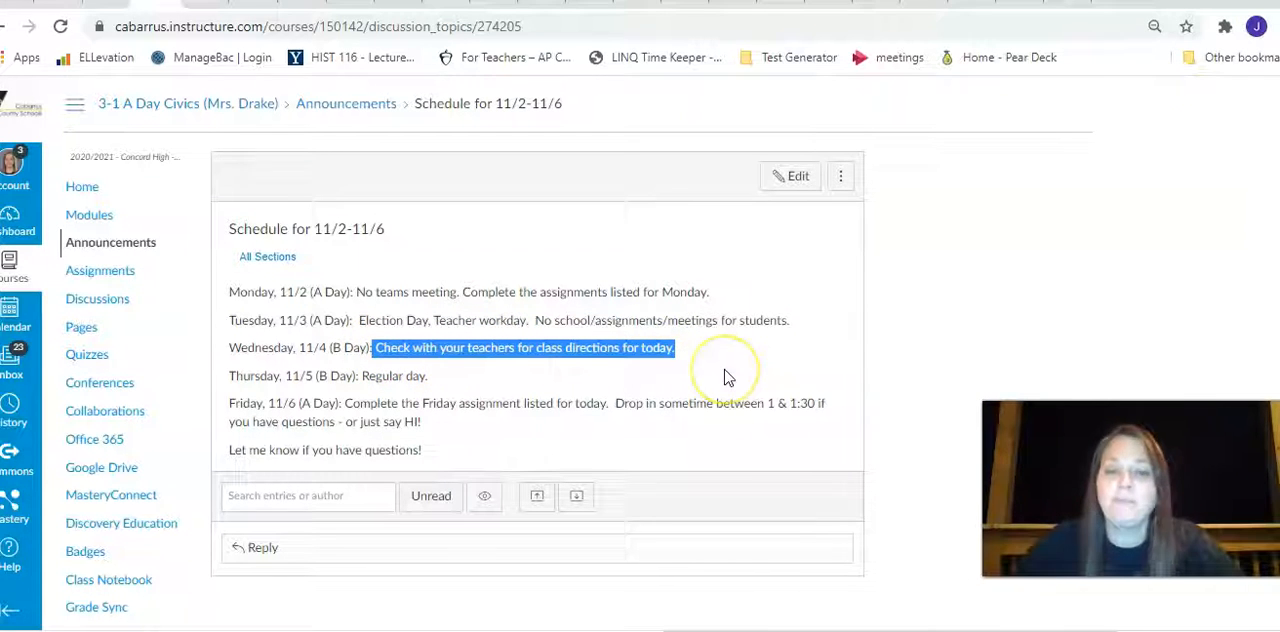
{"action": "mouse_move", "coordinate": [728, 377]}
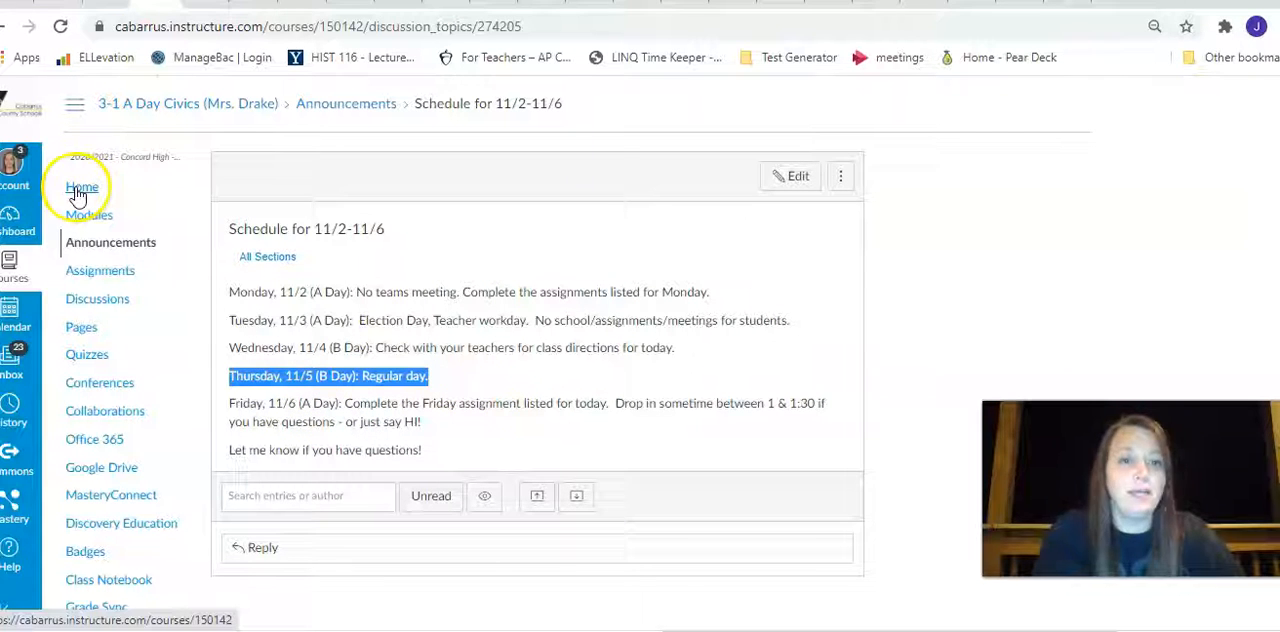
Step: Return to the course Home page and highlight Monday's list of work in the week's agenda table
{"action": "left_click", "coordinate": [82, 188]}
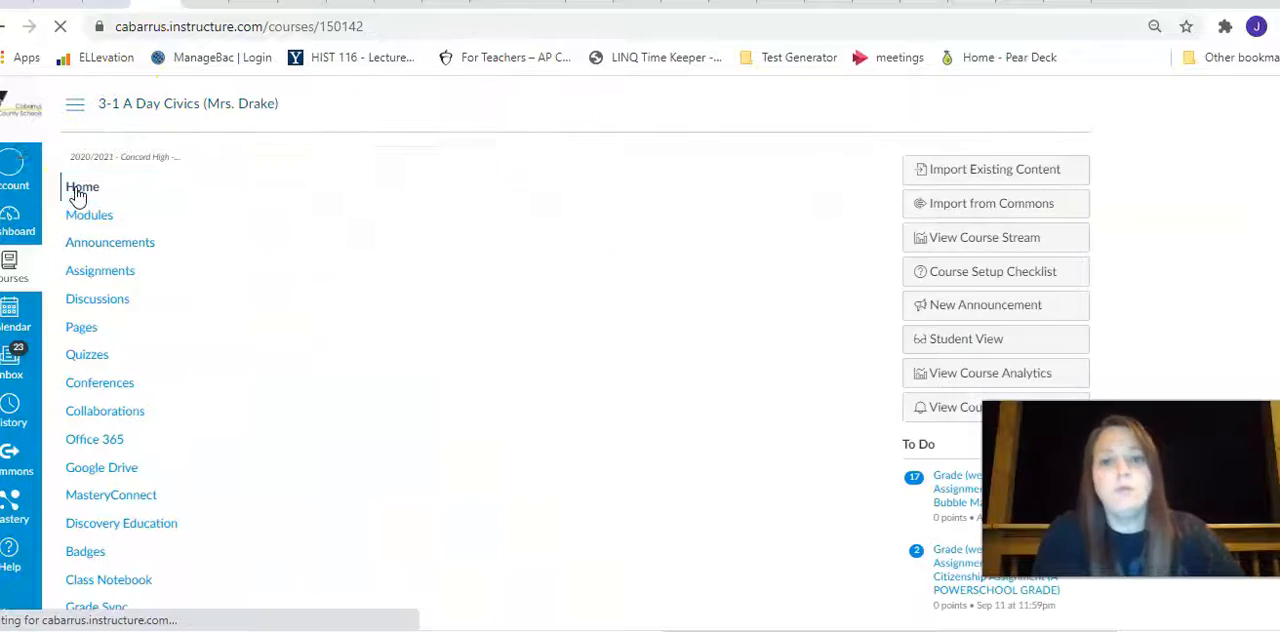
{"action": "left_click", "coordinate": [82, 187]}
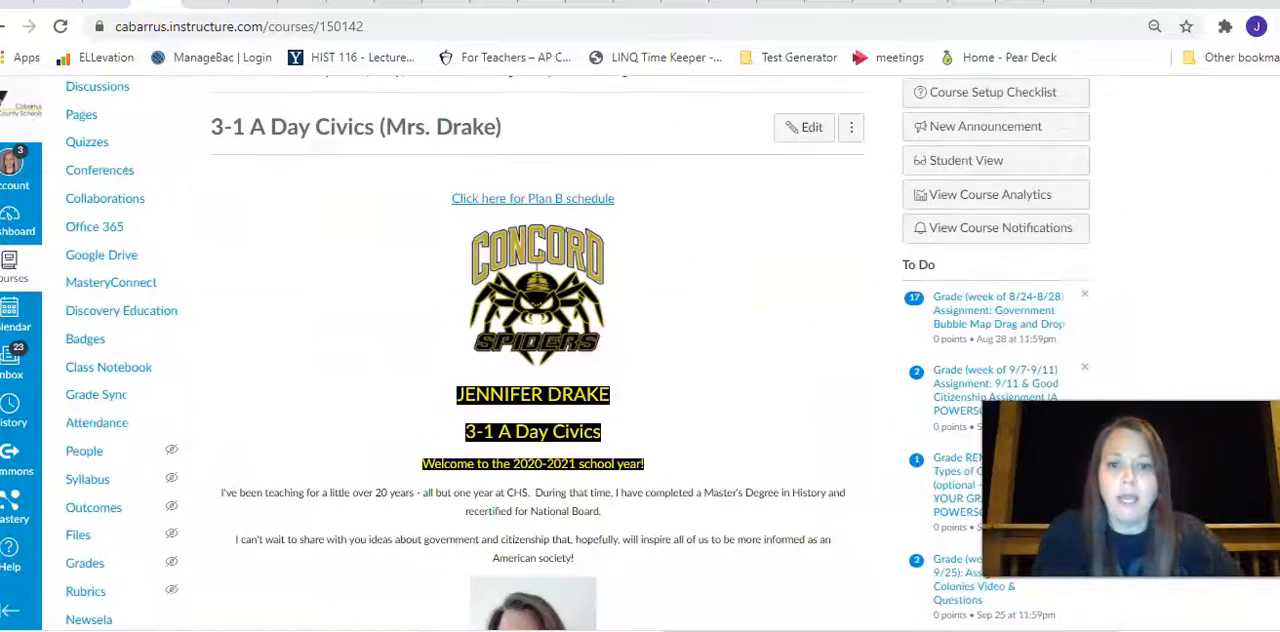
{"action": "scroll", "scroll_direction": "down", "scroll_amount": 3}
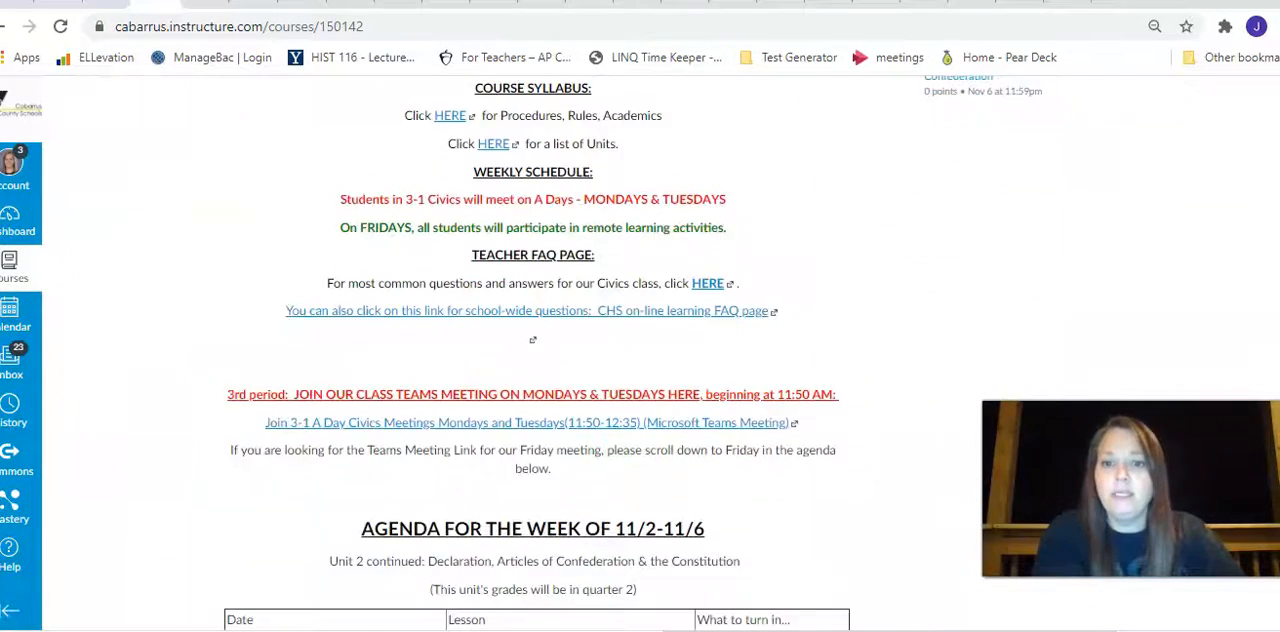
{"action": "scroll", "scroll_direction": "down", "scroll_amount": 3}
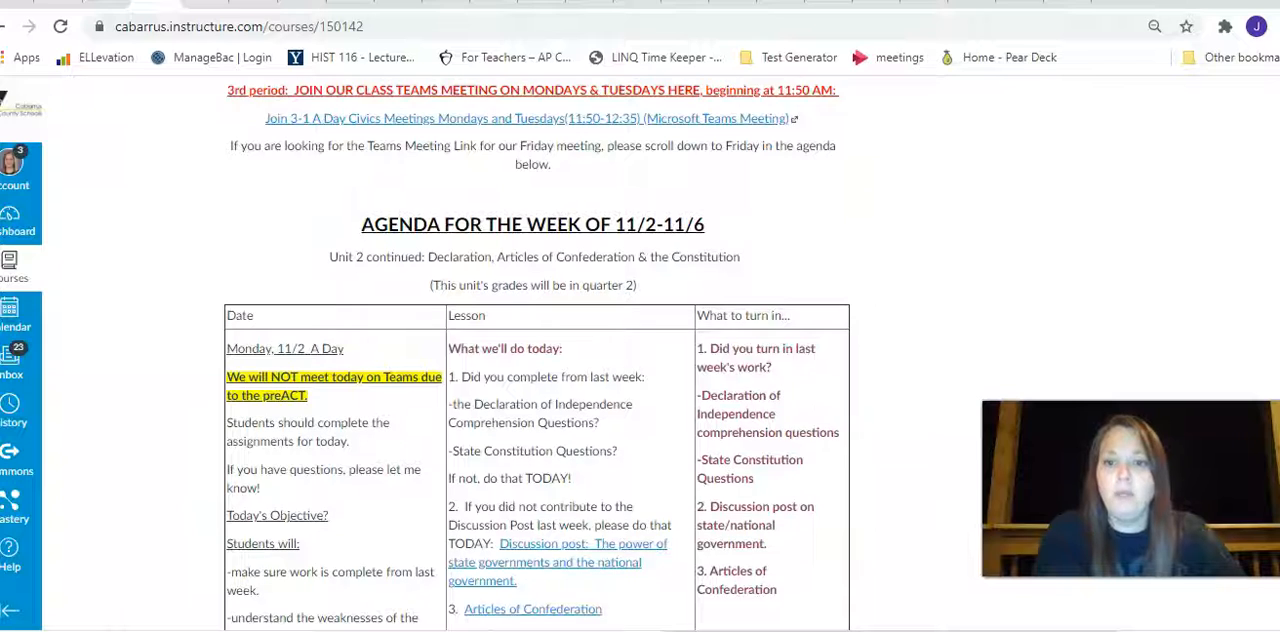
{"action": "scroll", "scroll_direction": "down", "scroll_amount": 3}
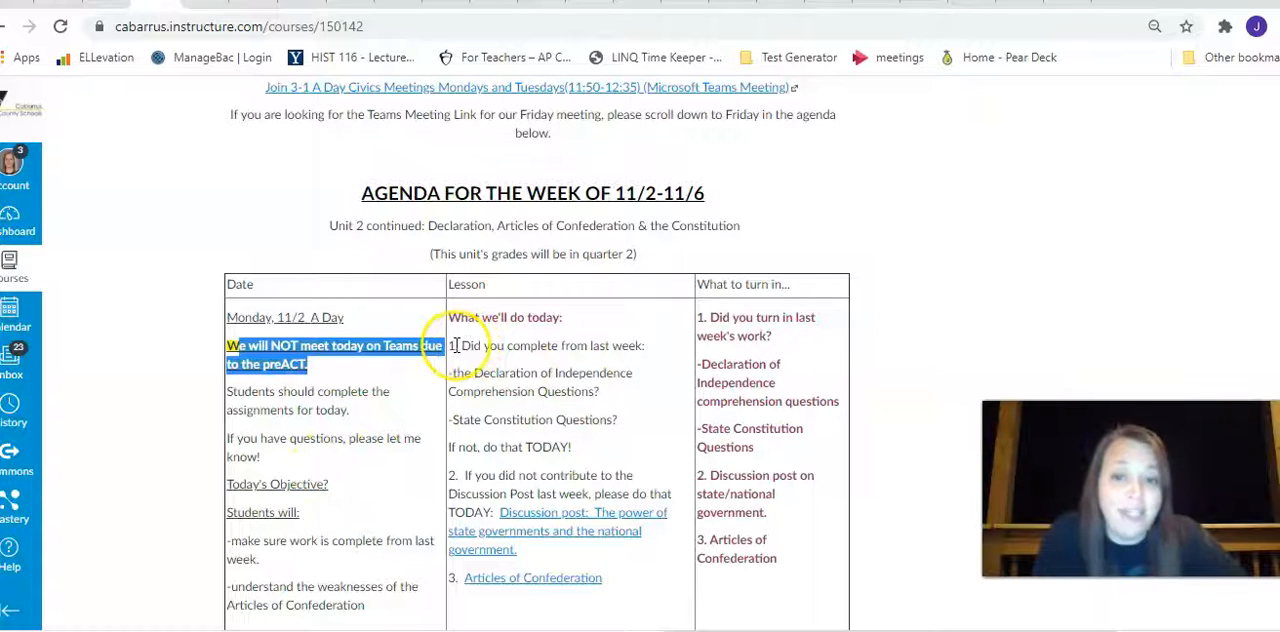
{"action": "left_click_drag", "start_coordinate": [450, 345], "coordinate": [617, 419]}
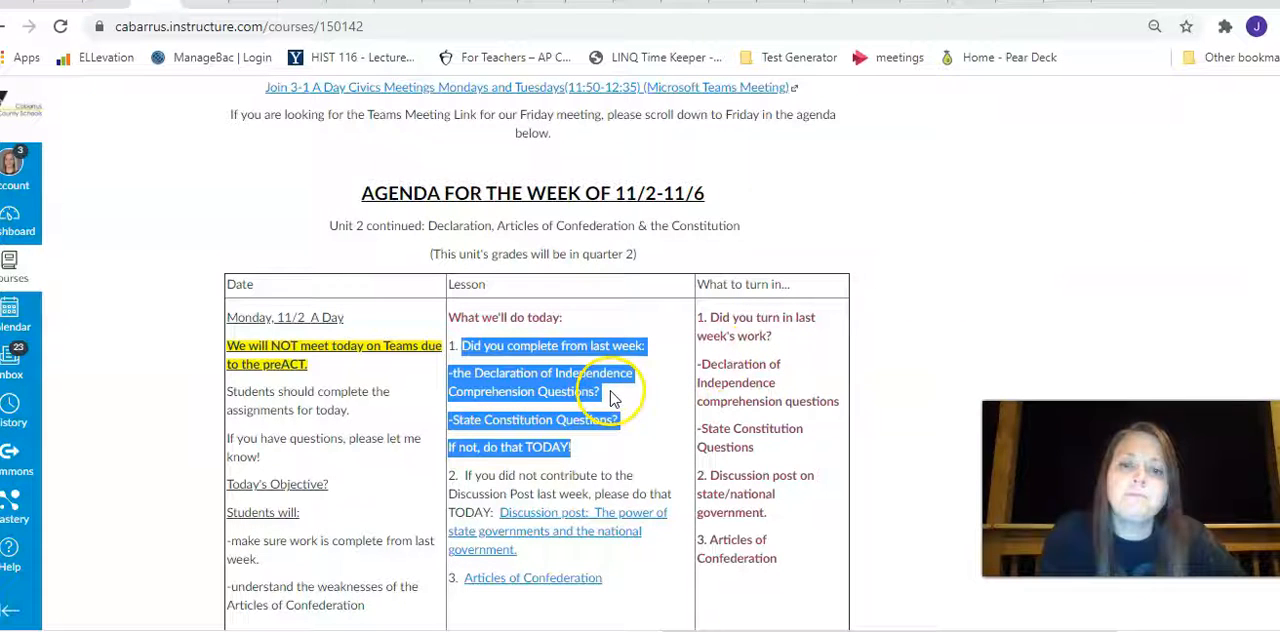
Step: Open Monday's discussion post link on state and national government
{"action": "scroll", "scroll_direction": "down", "scroll_amount": 3}
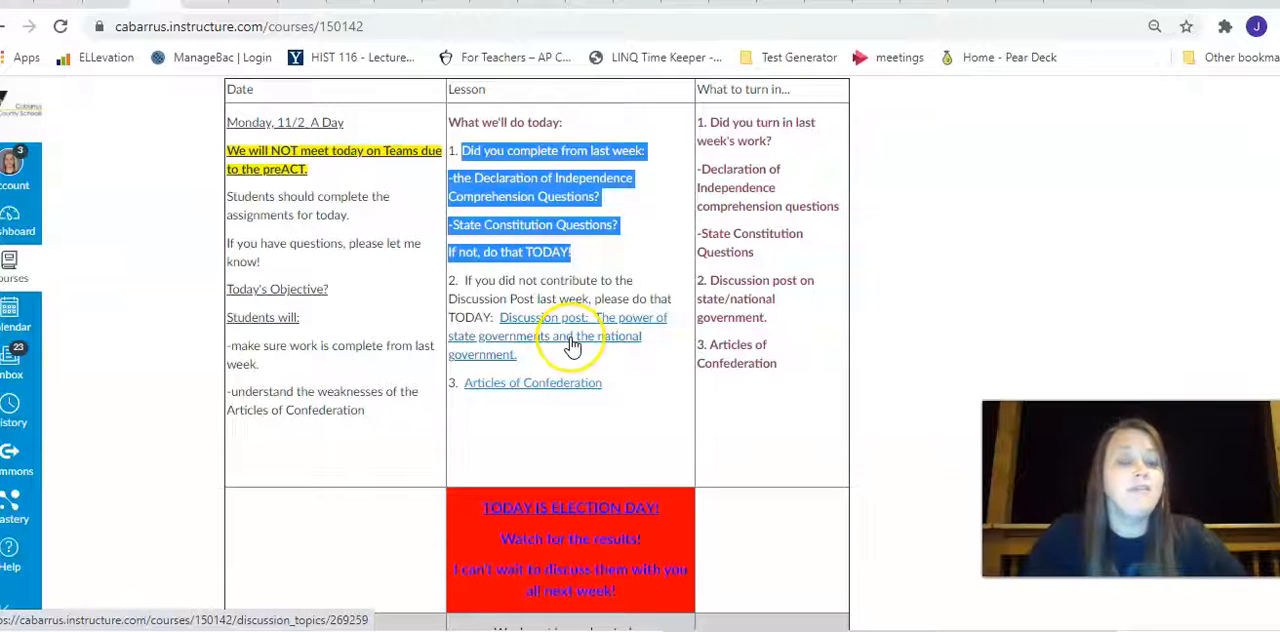
{"action": "left_click", "coordinate": [573, 328]}
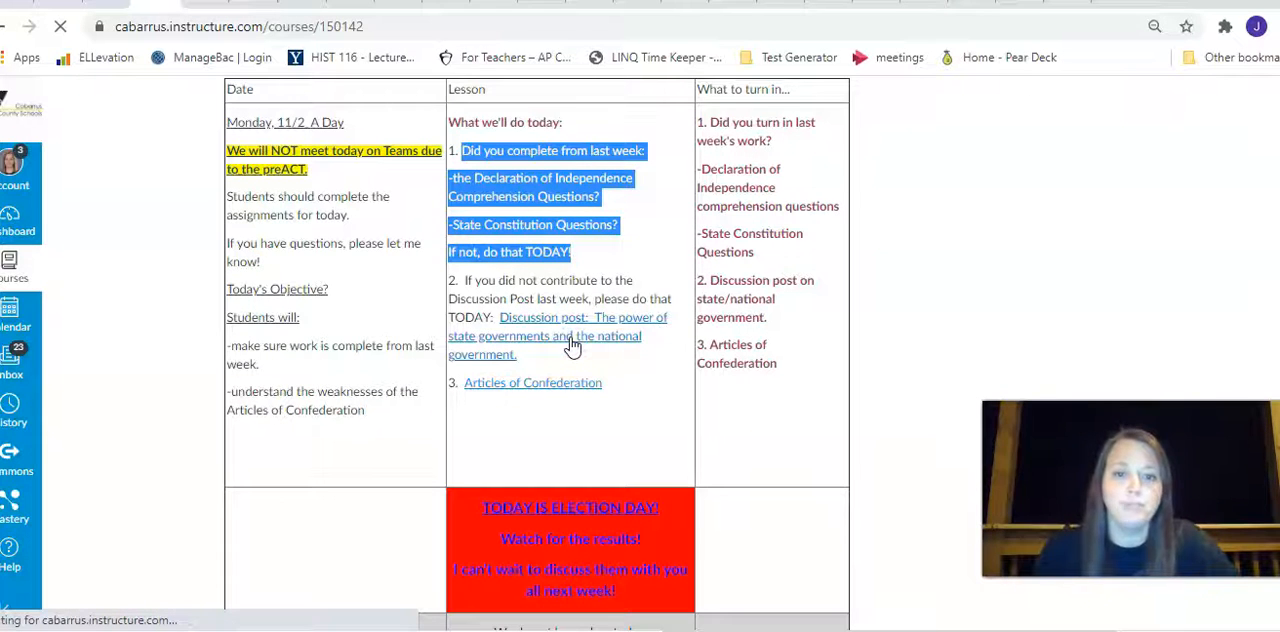
Step: Review the State vs. Federal government discussion prompt and head back to the course Home page
{"action": "left_click", "coordinate": [544, 334]}
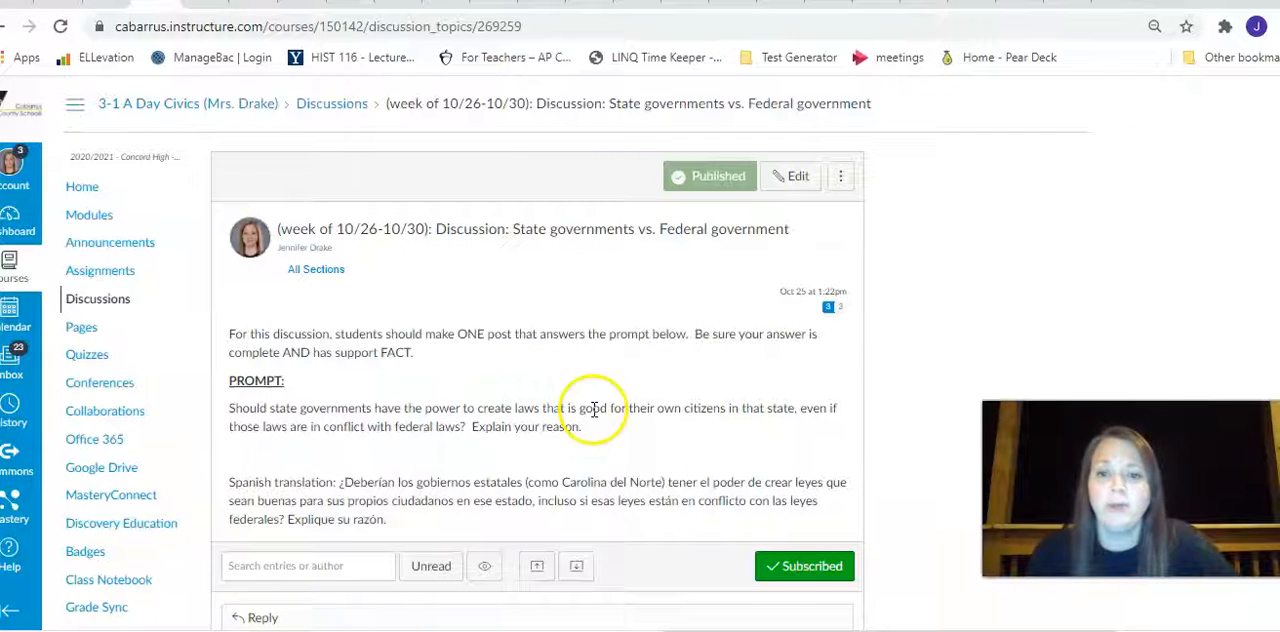
{"action": "left_click_drag", "start_coordinate": [270, 408], "coordinate": [433, 426]}
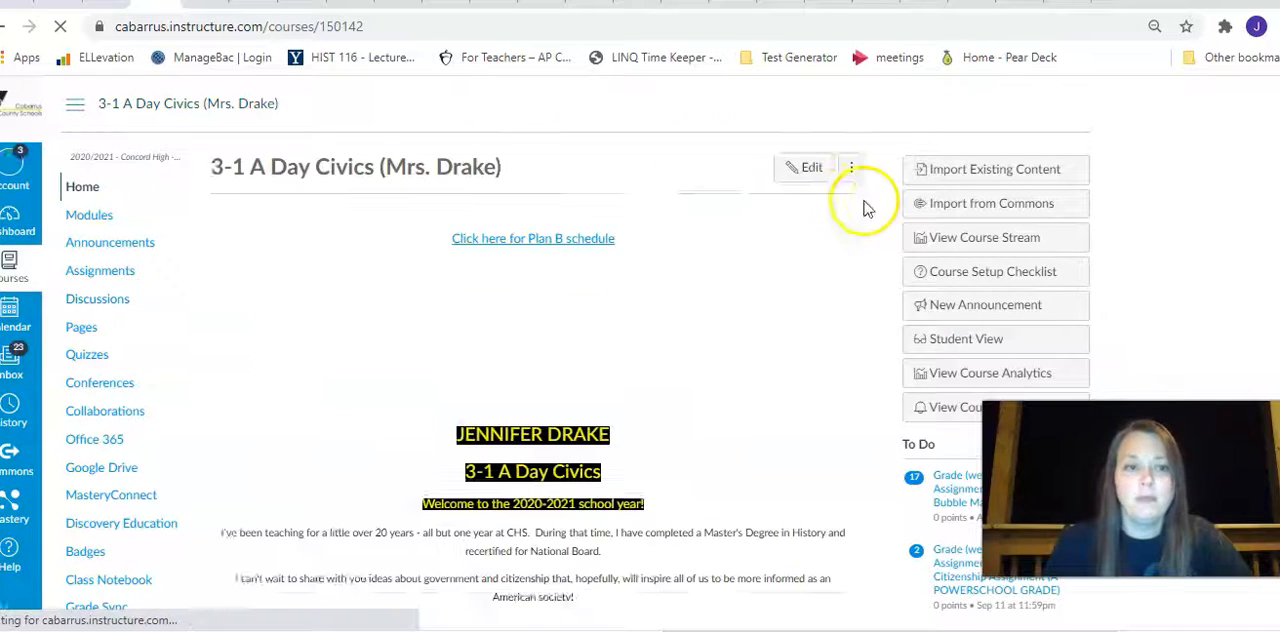
Step: Scroll to Monday's agenda and open the Articles of Confederation assignment link
{"action": "scroll", "scroll_direction": "down", "scroll_amount": 3}
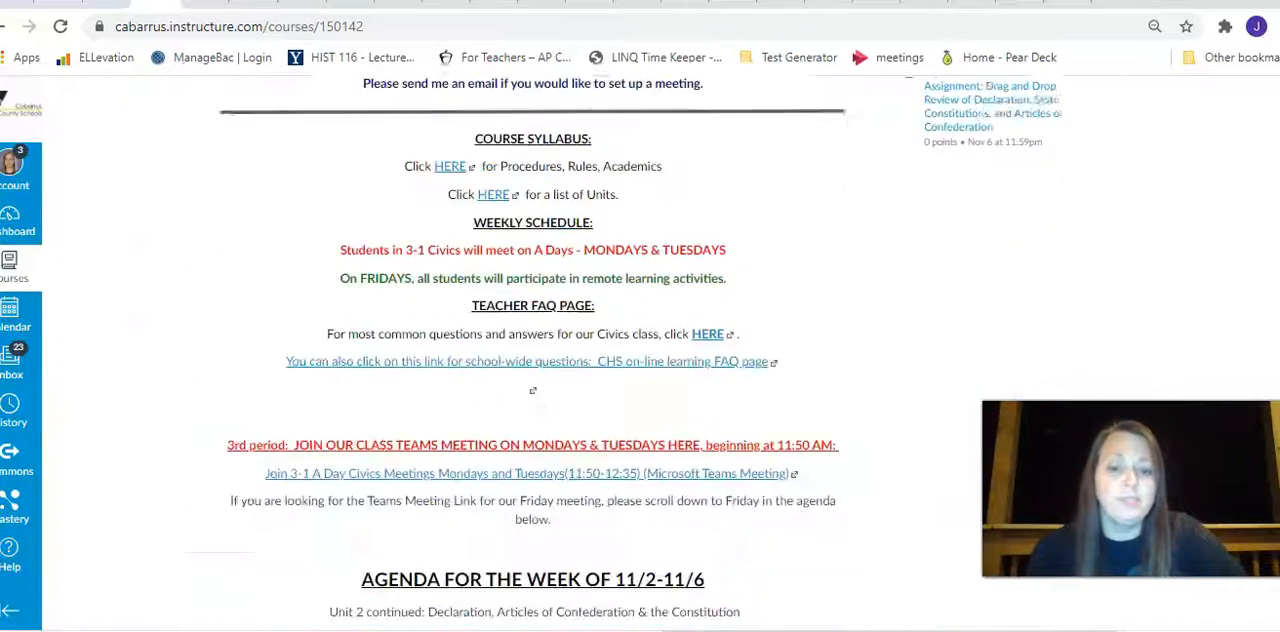
{"action": "scroll", "scroll_direction": "down", "scroll_amount": 3}
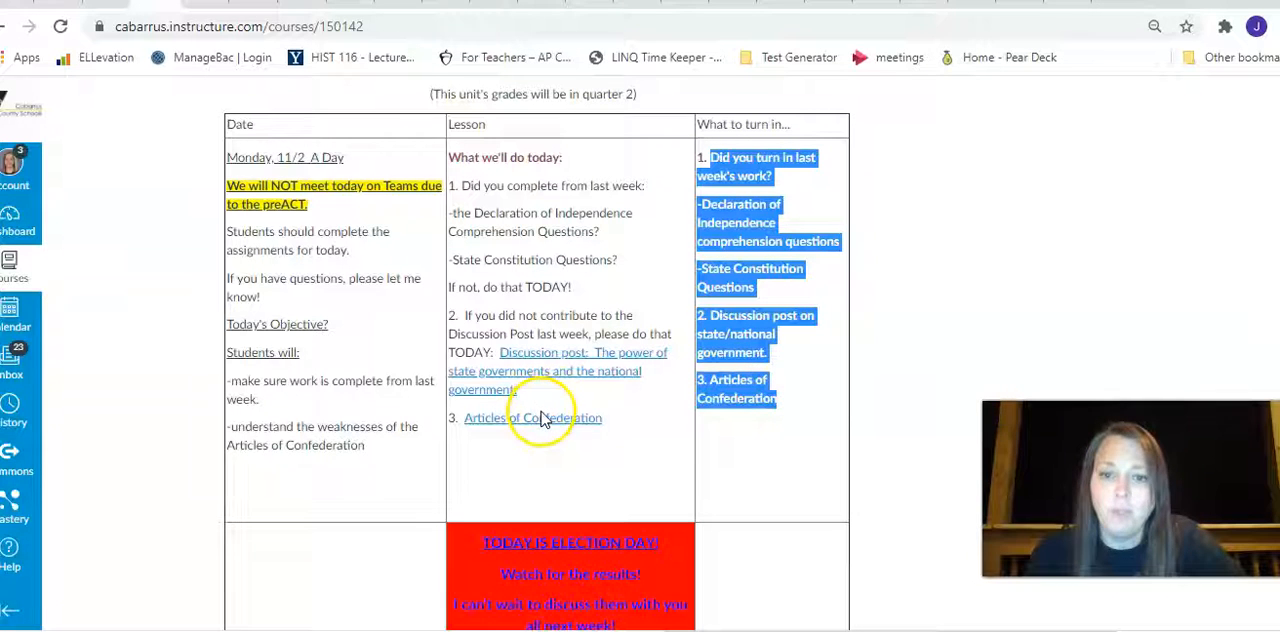
{"action": "mouse_move", "coordinate": [583, 428]}
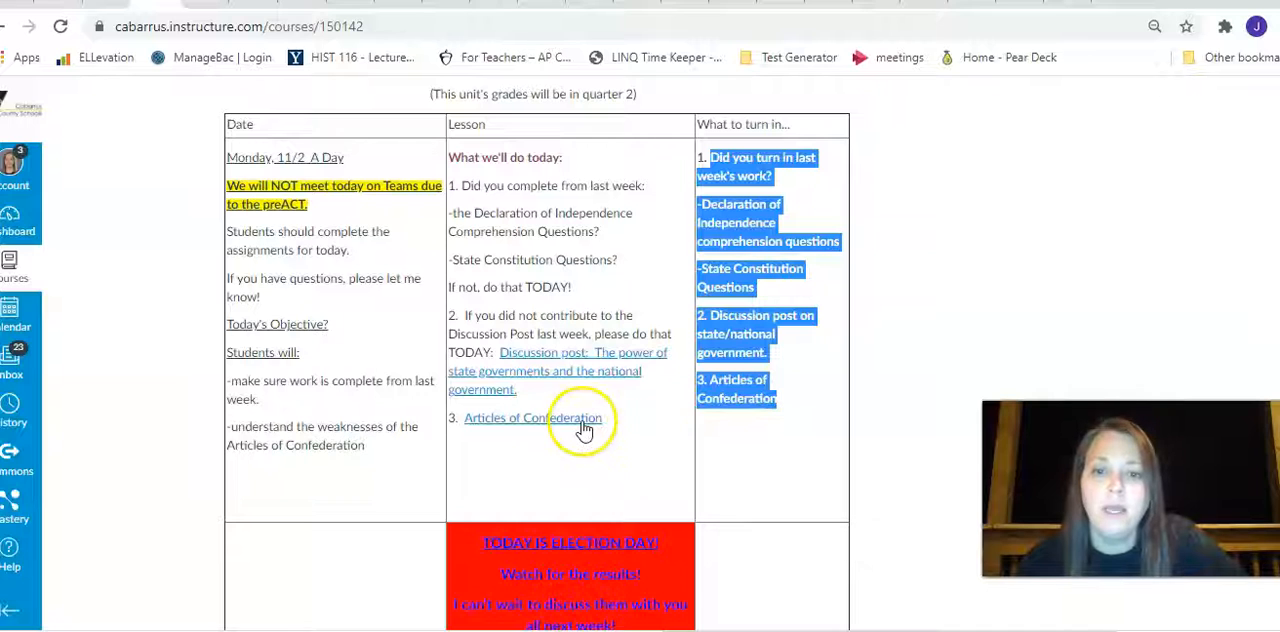
{"action": "left_click", "coordinate": [532, 418]}
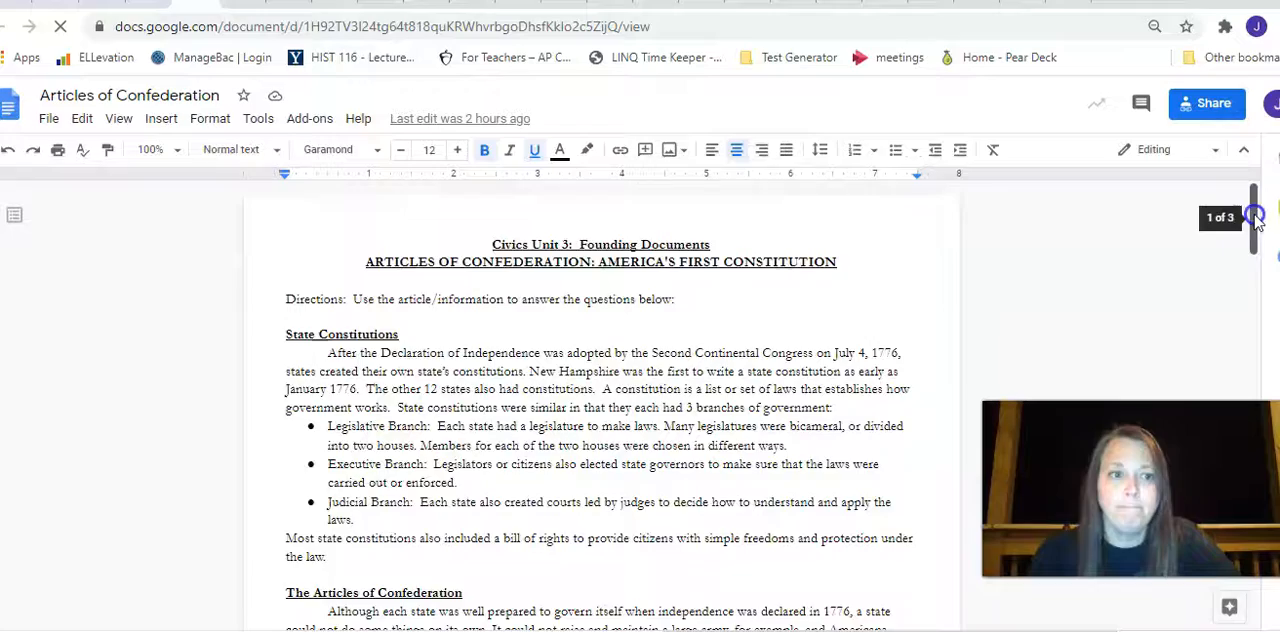
Step: Scroll through the 14 questions of the Articles of Confederation worksheet in Google Docs
{"action": "scroll", "scroll_direction": "down", "scroll_amount": 3}
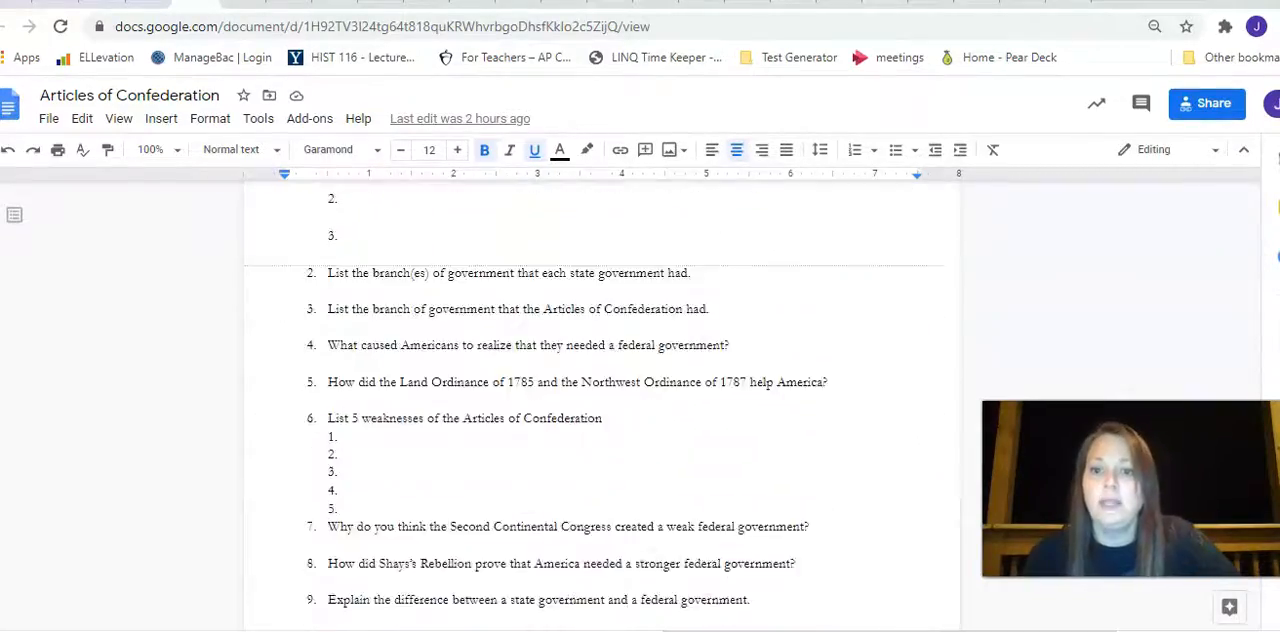
{"action": "scroll", "scroll_direction": "down", "scroll_amount": 3}
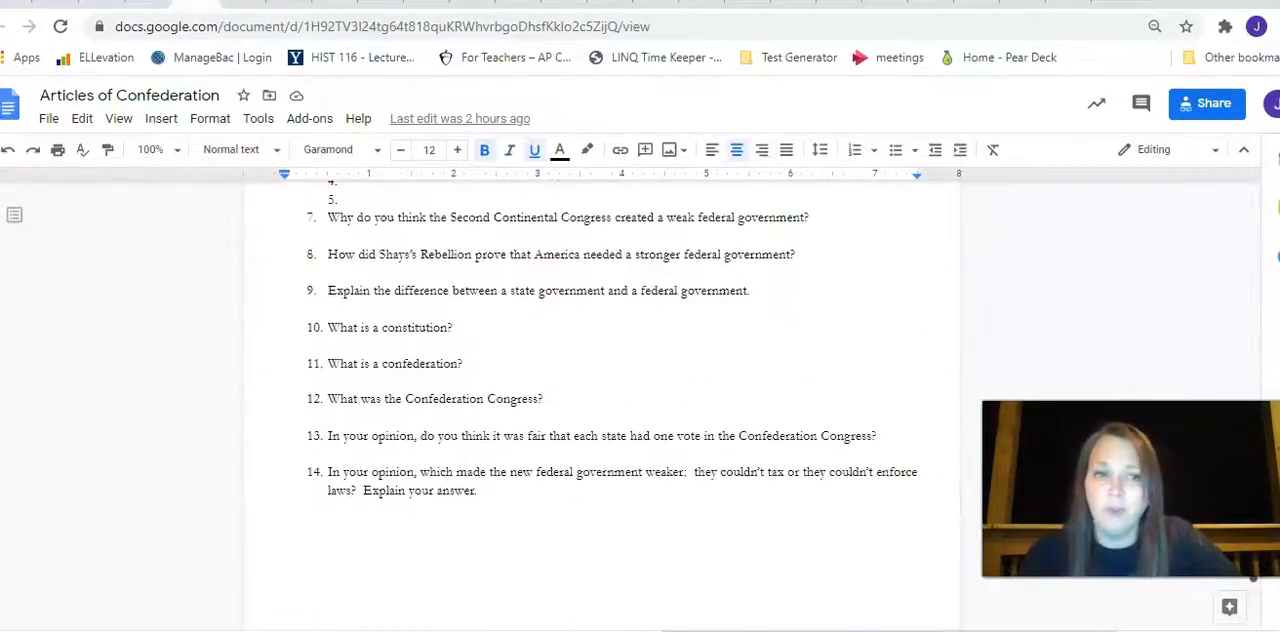
{"action": "scroll", "scroll_direction": "up", "scroll_amount": 3}
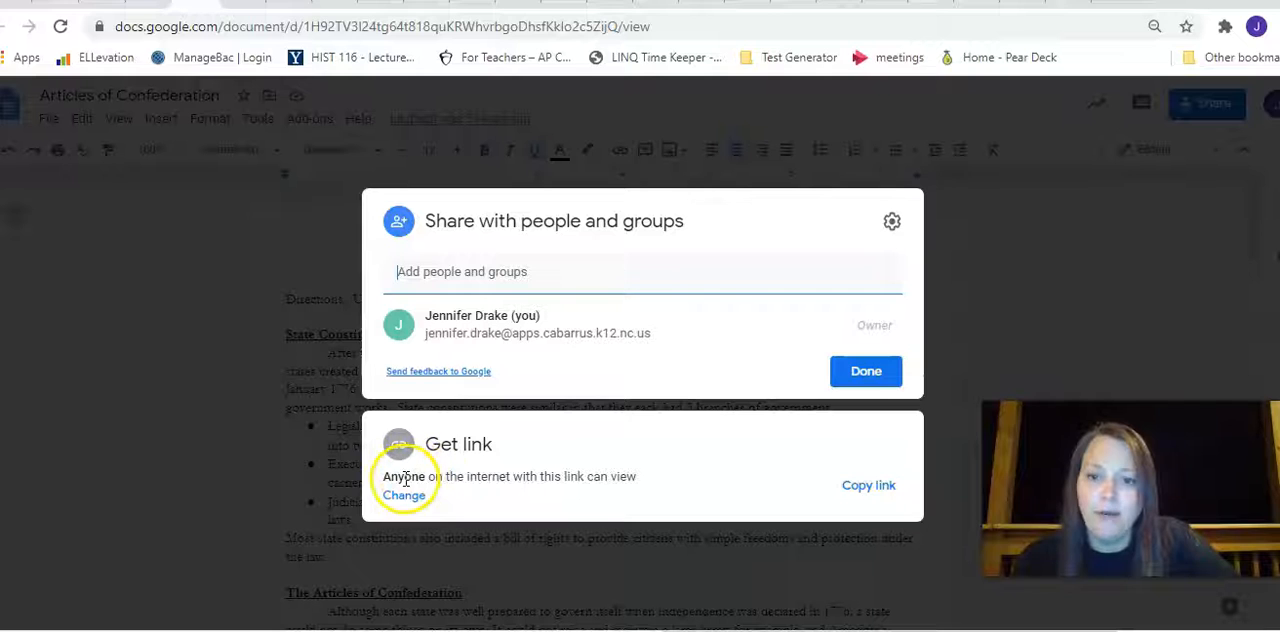
Step: Confirm the doc's link sharing as 'Anyone with the link' Viewer and close the sharing settings
{"action": "left_click", "coordinate": [404, 495]}
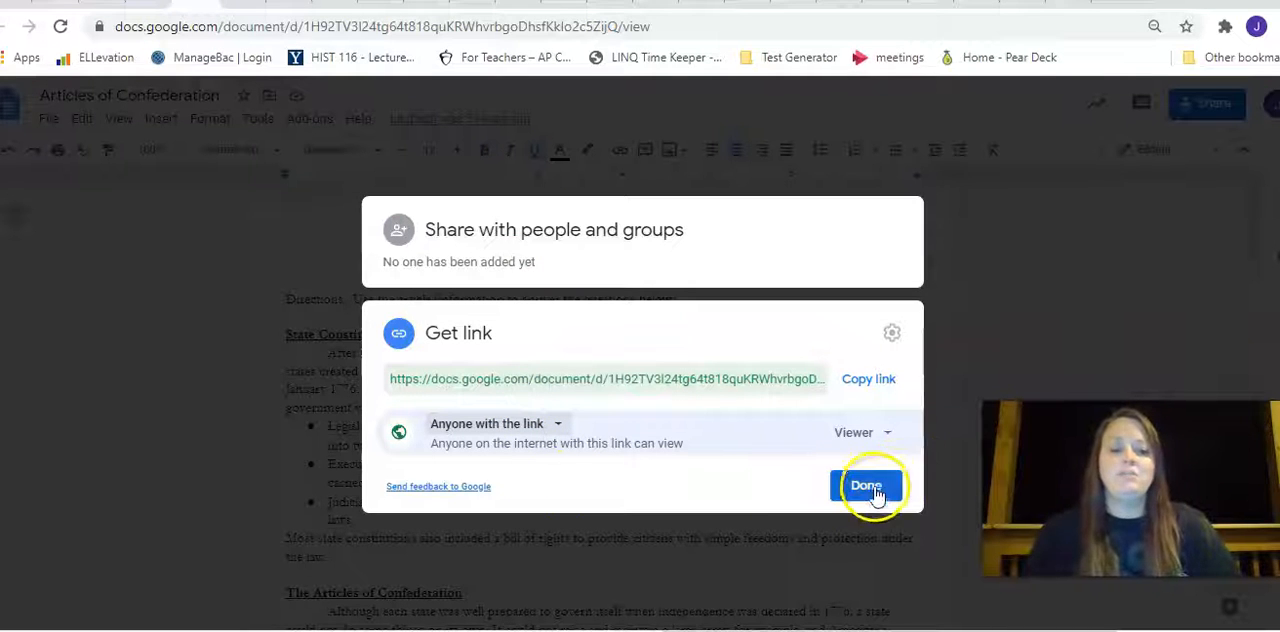
{"action": "left_click", "coordinate": [866, 485]}
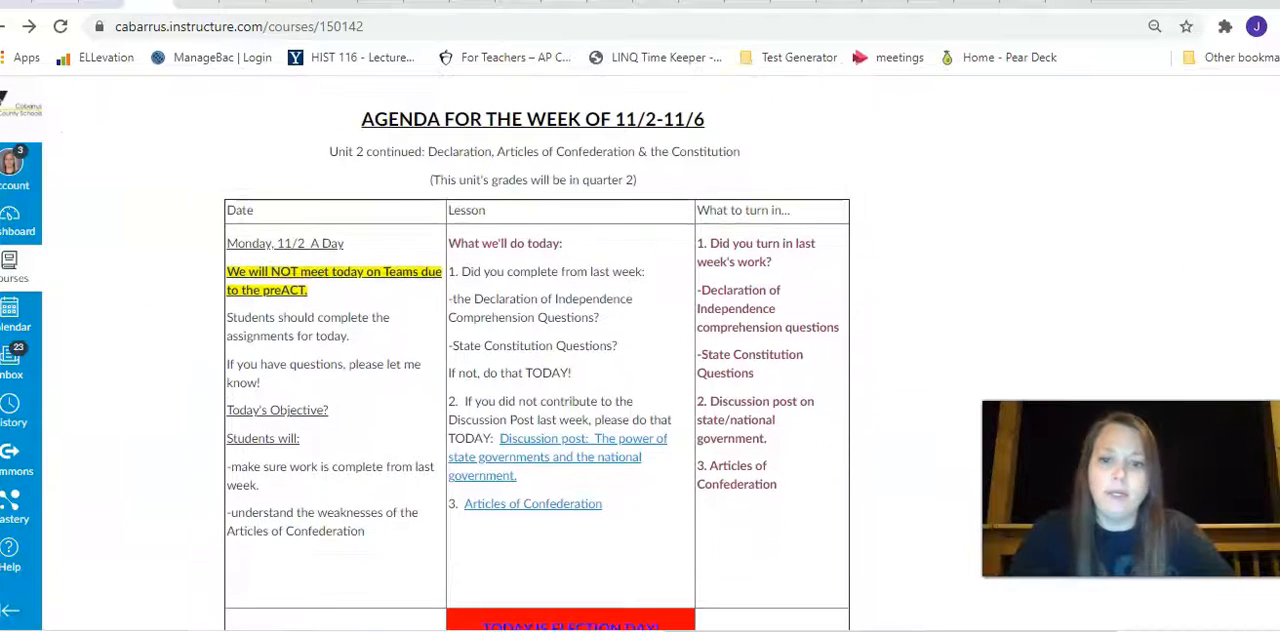
Step: Scroll down the agenda to Friday and open the Drag and Drop Review Activities assignment
{"action": "scroll", "scroll_direction": "down", "scroll_amount": 3}
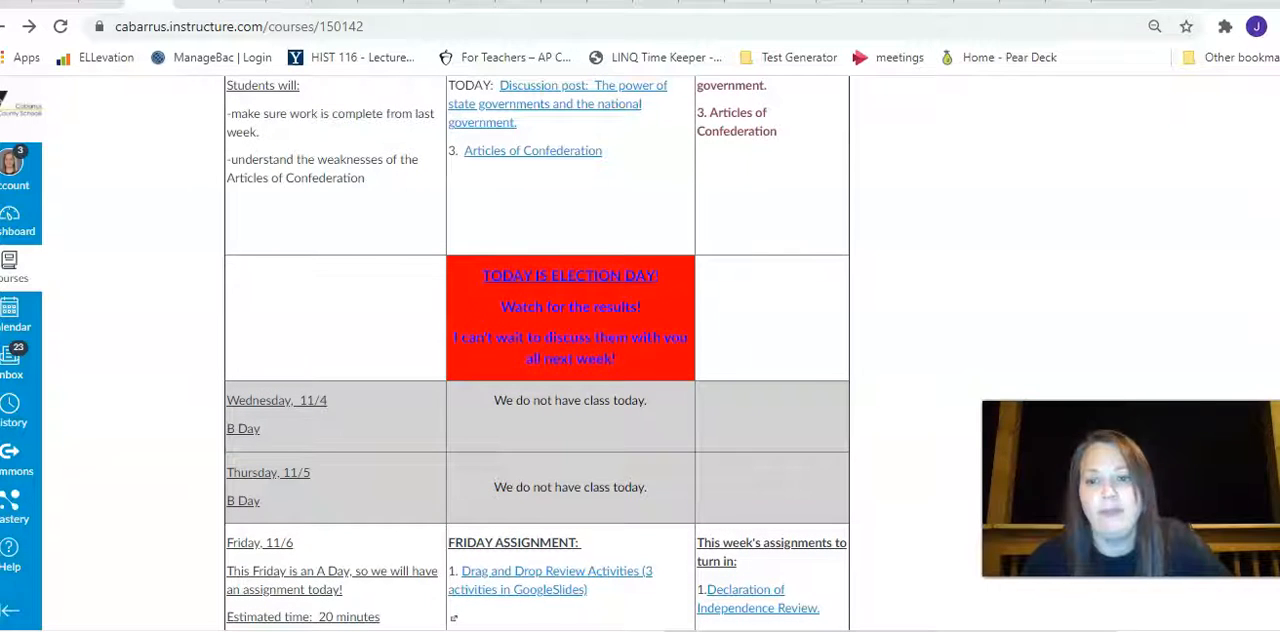
{"action": "scroll", "scroll_direction": "down", "scroll_amount": 3}
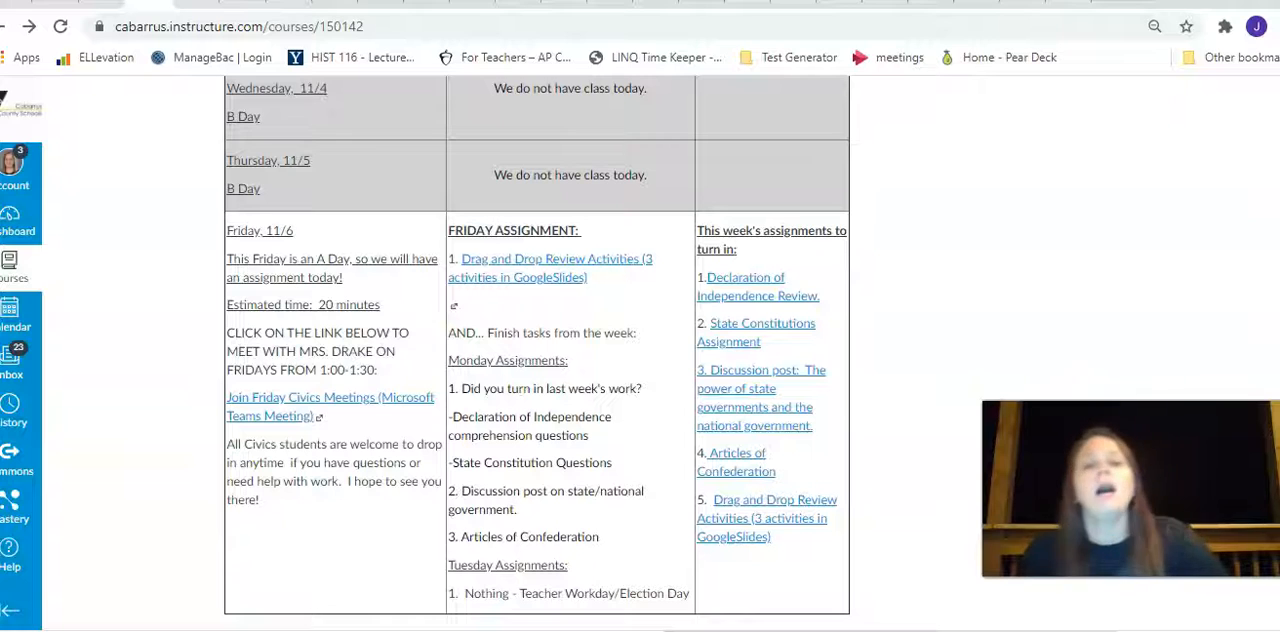
{"action": "scroll", "scroll_direction": "down", "scroll_amount": 3}
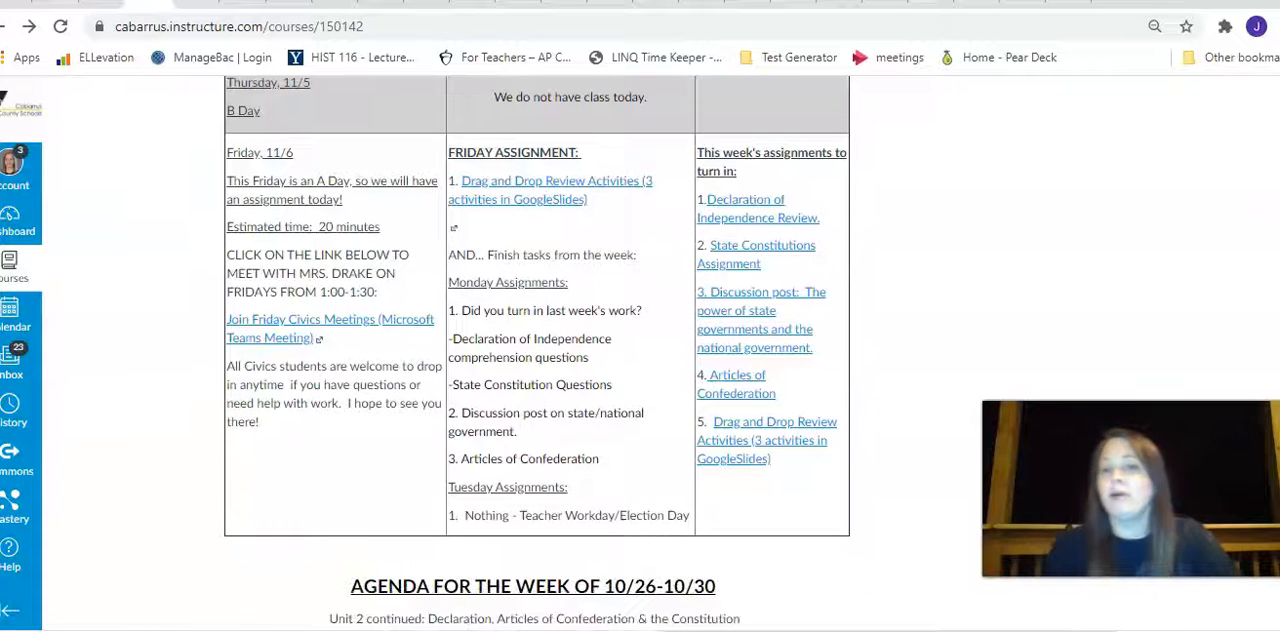
{"action": "mouse_move", "coordinate": [330, 328]}
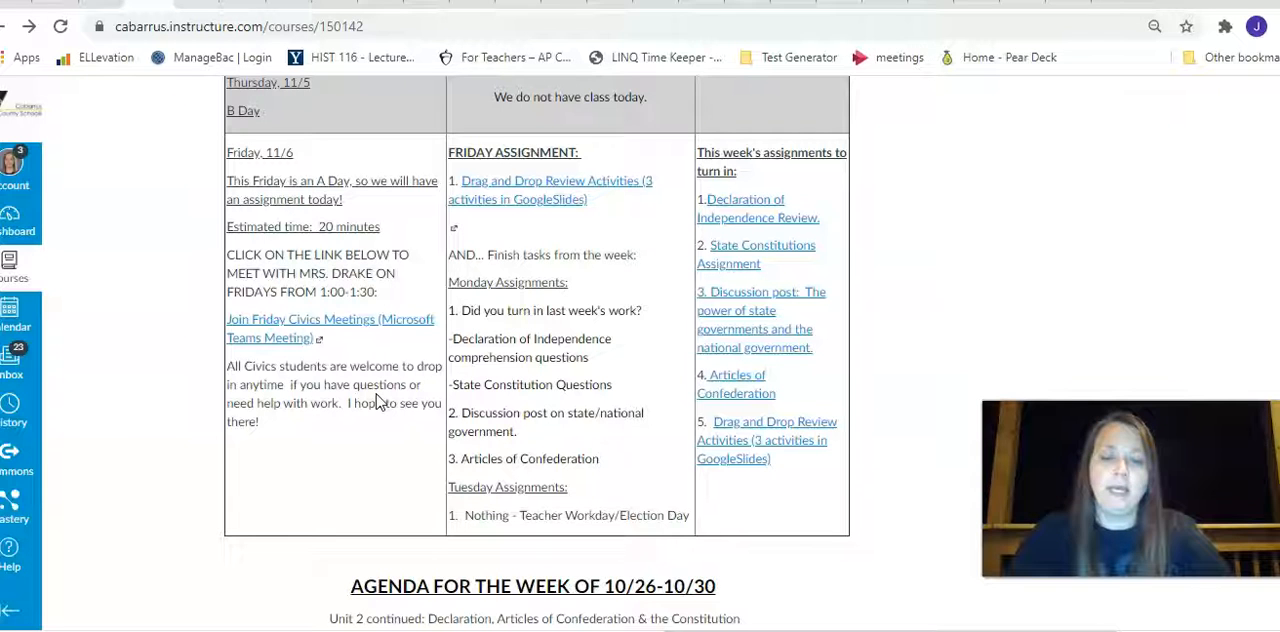
{"action": "left_click", "coordinate": [513, 188]}
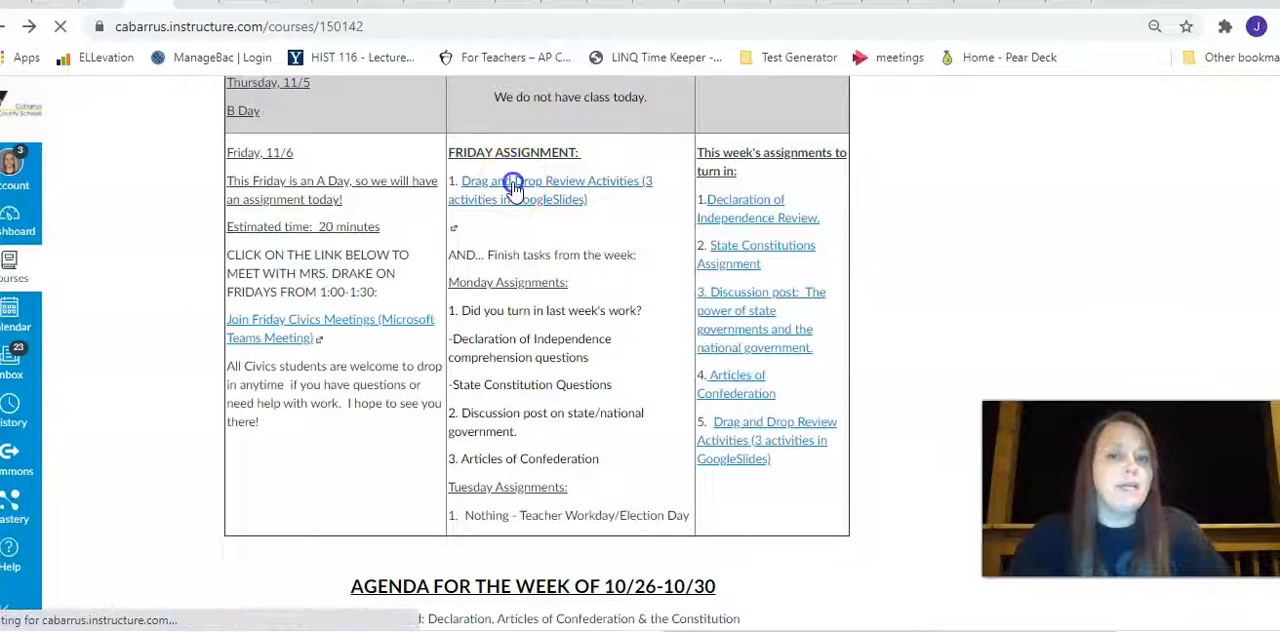
{"action": "left_click", "coordinate": [513, 181]}
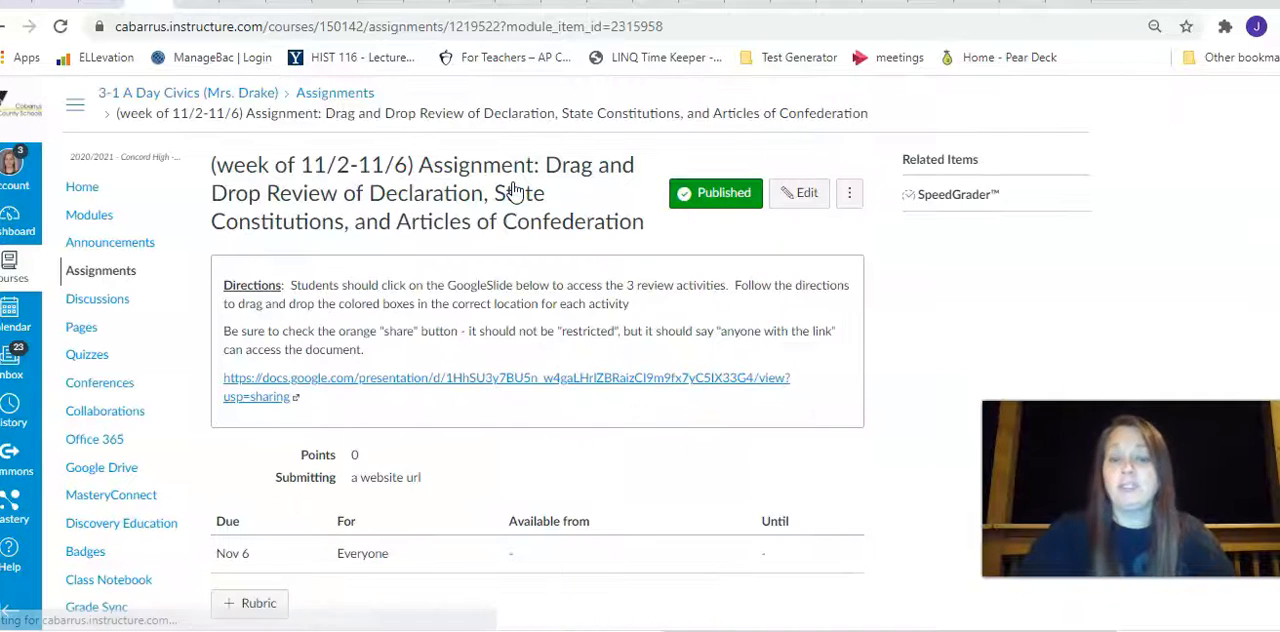
Step: Open the Google Slides review activities deck linked in the assignment directions
{"action": "left_click", "coordinate": [505, 377]}
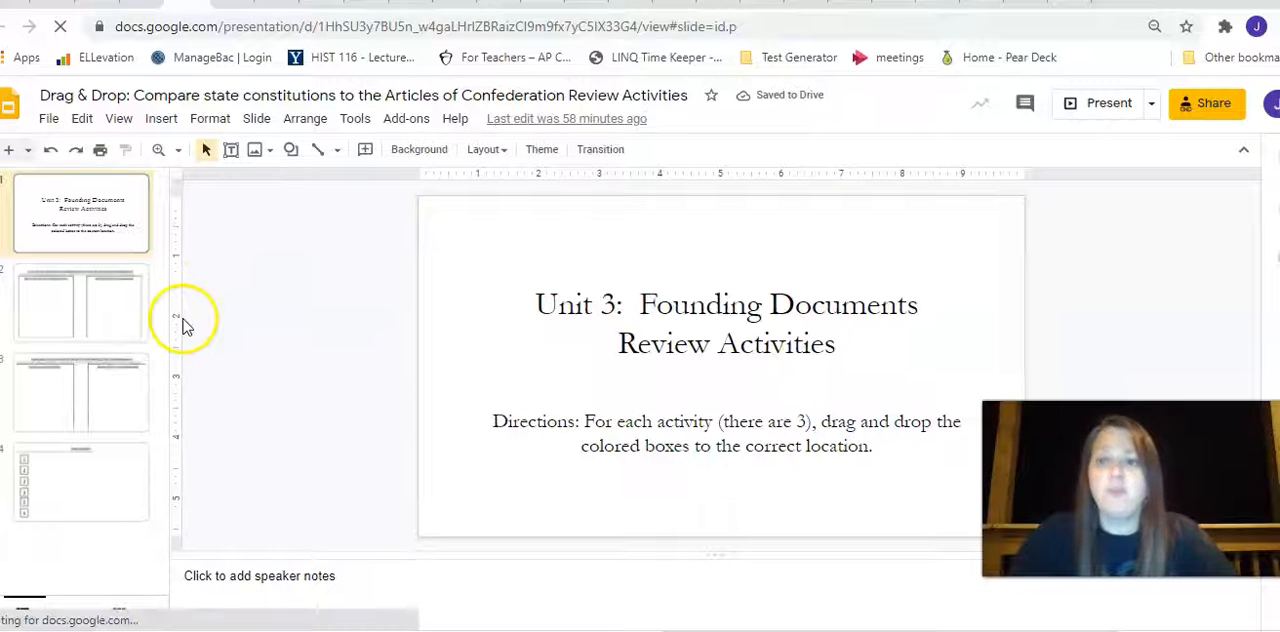
Step: On slide 2, demonstrate dragging the Thomas Jefferson box into the Declaration column, then undo it
{"action": "left_click", "coordinate": [80, 302]}
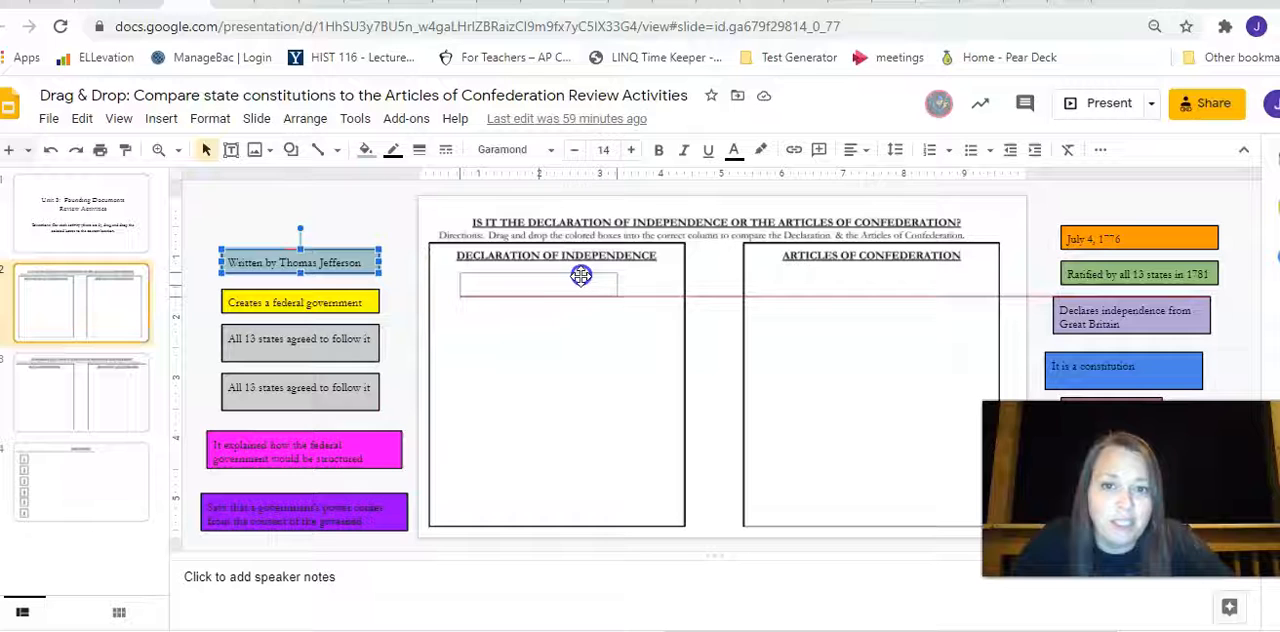
{"action": "left_click_drag", "start_coordinate": [300, 262], "coordinate": [538, 285]}
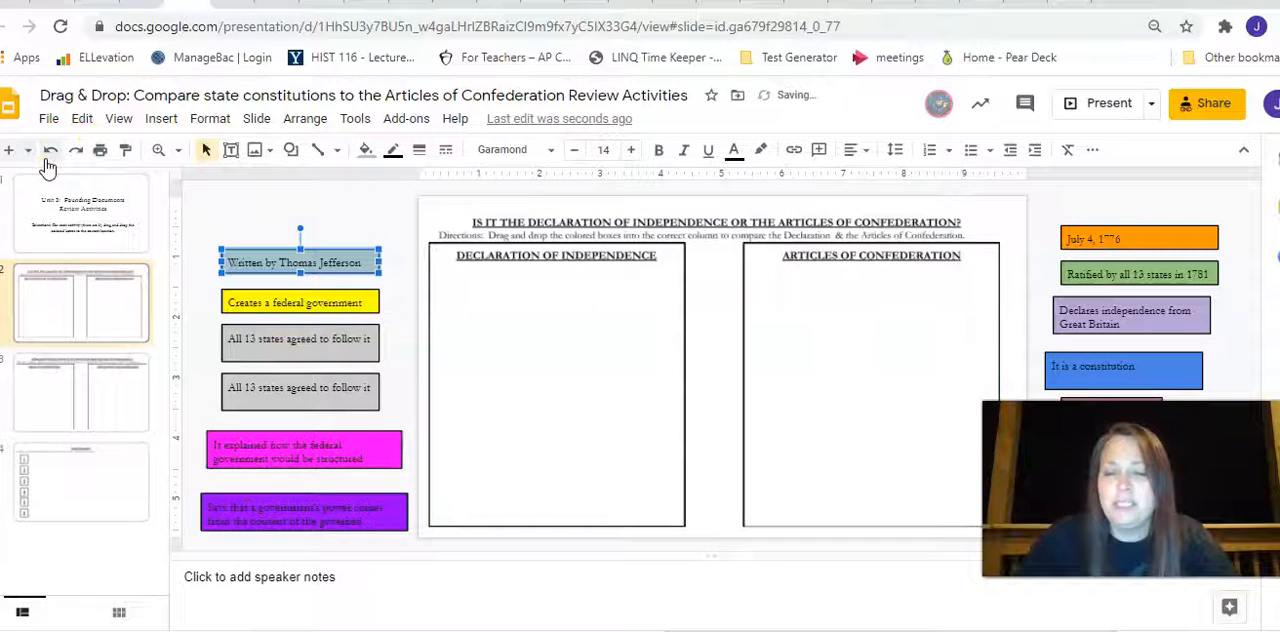
{"action": "left_click", "coordinate": [80, 390]}
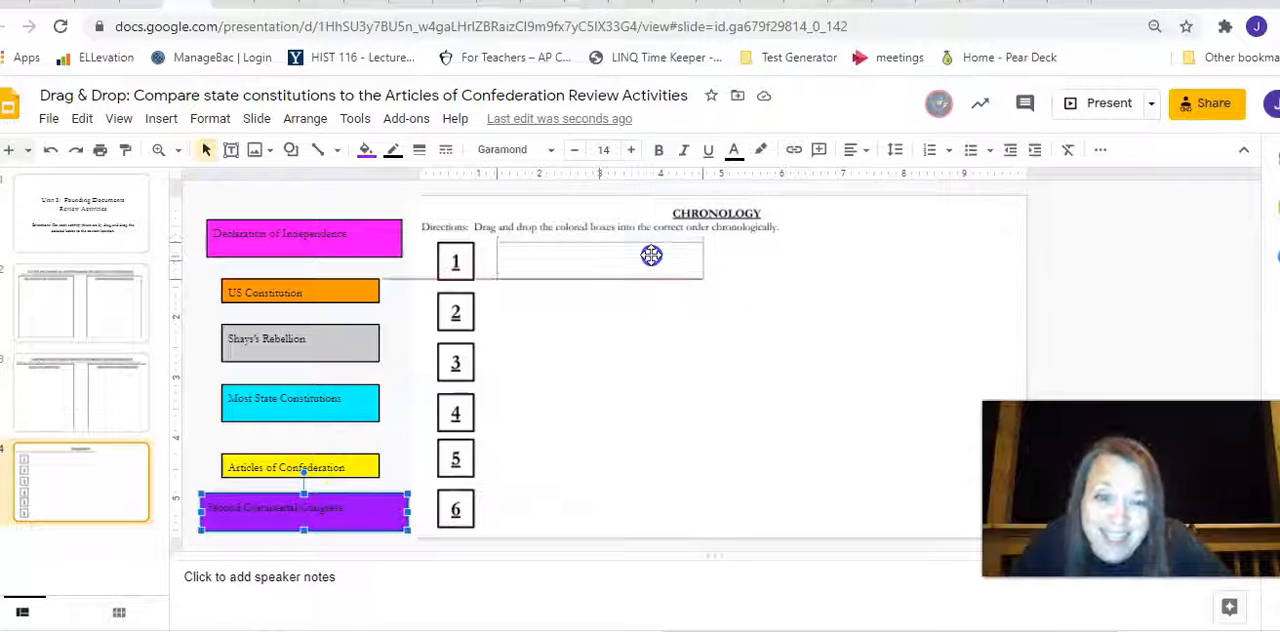
Step: On the Chronology slide, demonstrate placing the Second Continental Congress box beside slot 1, then leave it unsorted
{"action": "left_click_drag", "start_coordinate": [303, 507], "coordinate": [600, 261]}
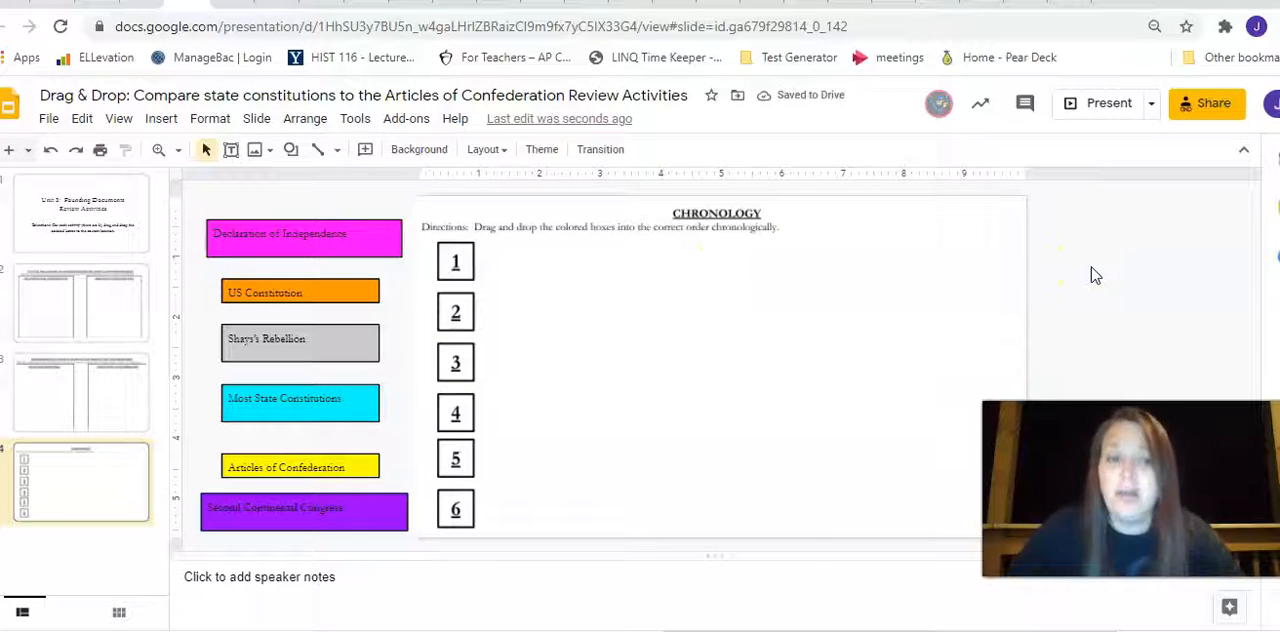
{"action": "left_click", "coordinate": [1207, 103]}
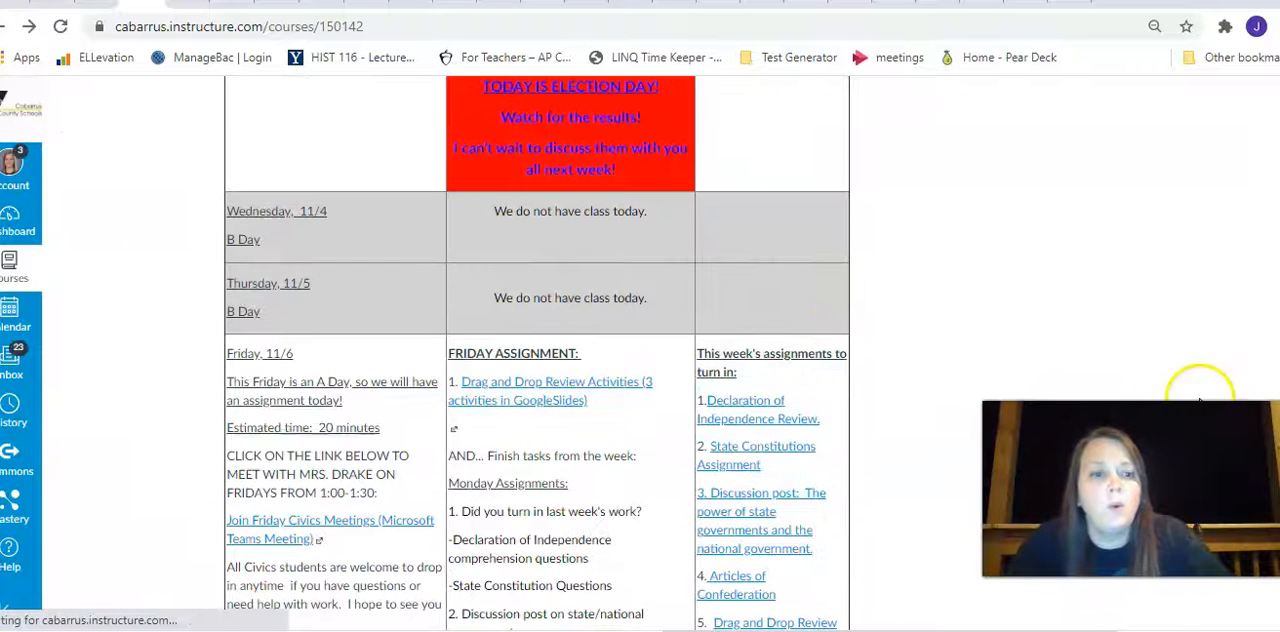
Step: Back on the Canvas agenda, highlight the first two items in 'This week's assignments to turn in'
{"action": "scroll", "scroll_direction": "down", "scroll_amount": 3}
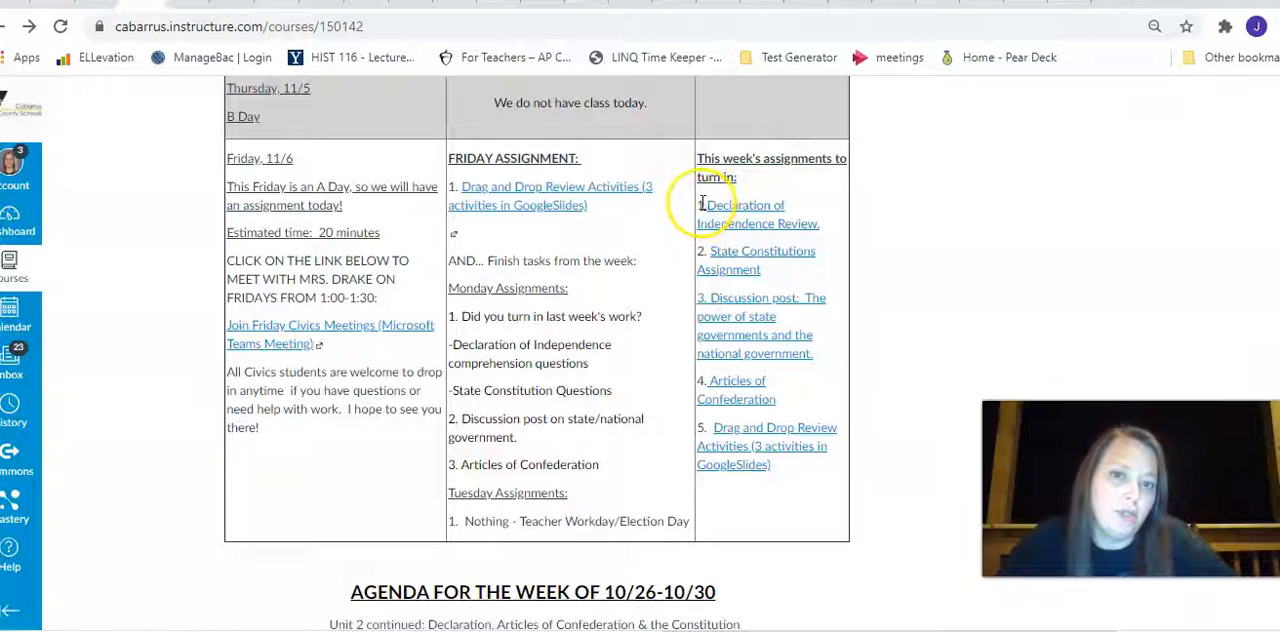
{"action": "left_click_drag", "start_coordinate": [698, 205], "coordinate": [730, 270]}
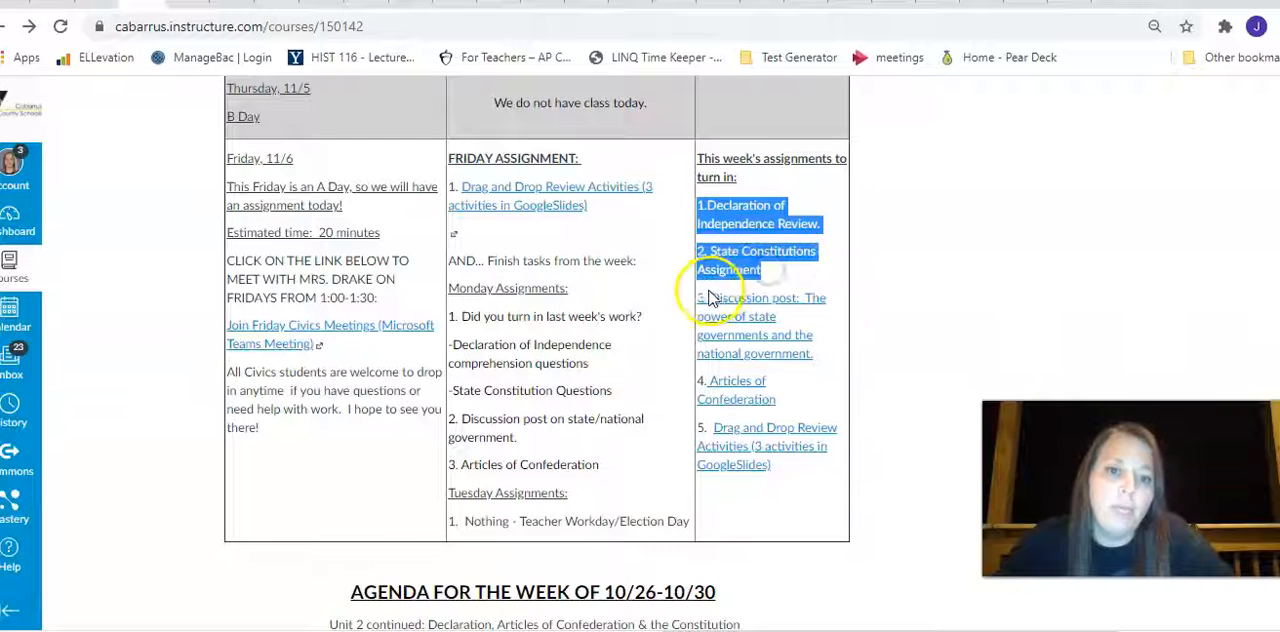